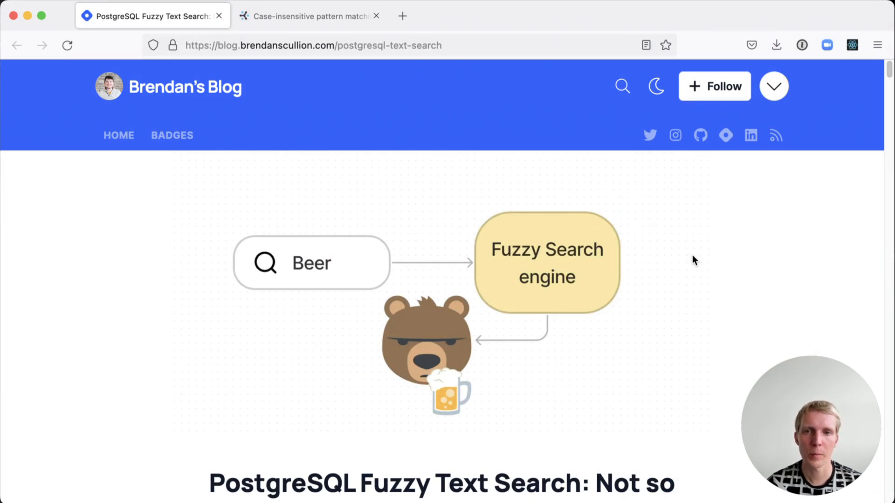
Step: Scroll past the header image and title to the introduction on misspellings and regional spellings
{"action": "scroll", "scroll_direction": "down", "scroll_amount": 3}
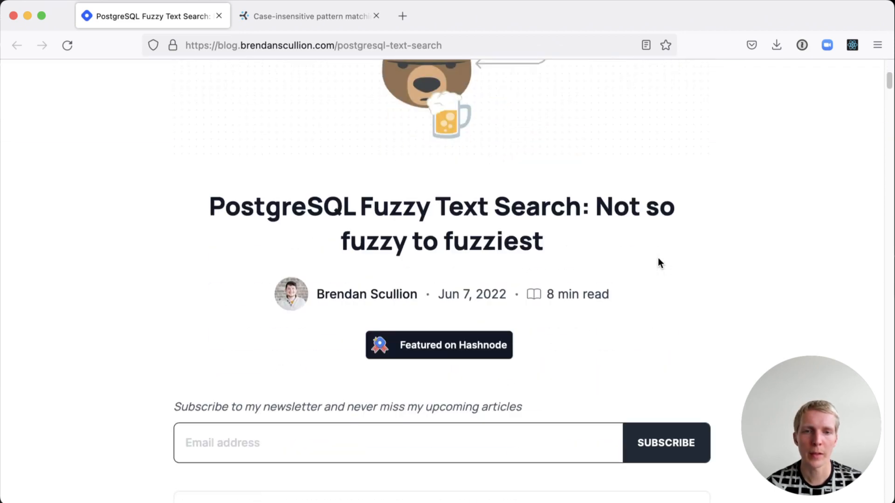
{"action": "mouse_move", "coordinate": [741, 255]}
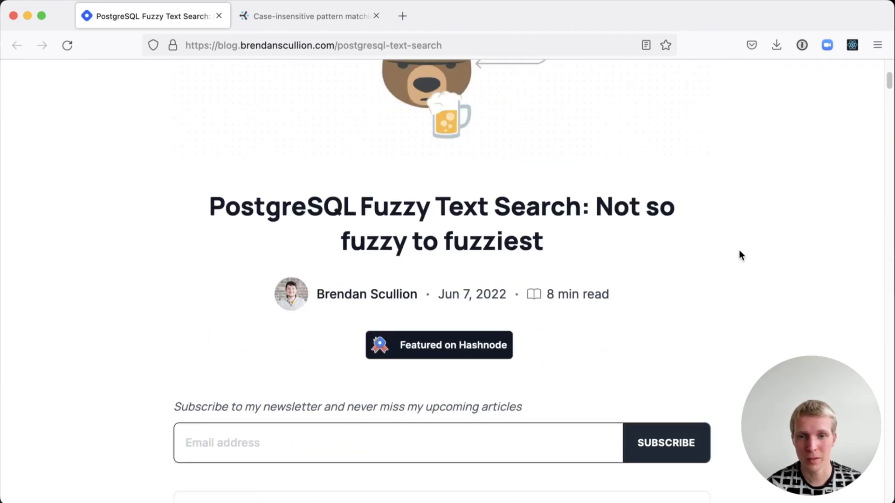
{"action": "scroll", "scroll_direction": "down", "scroll_amount": 3}
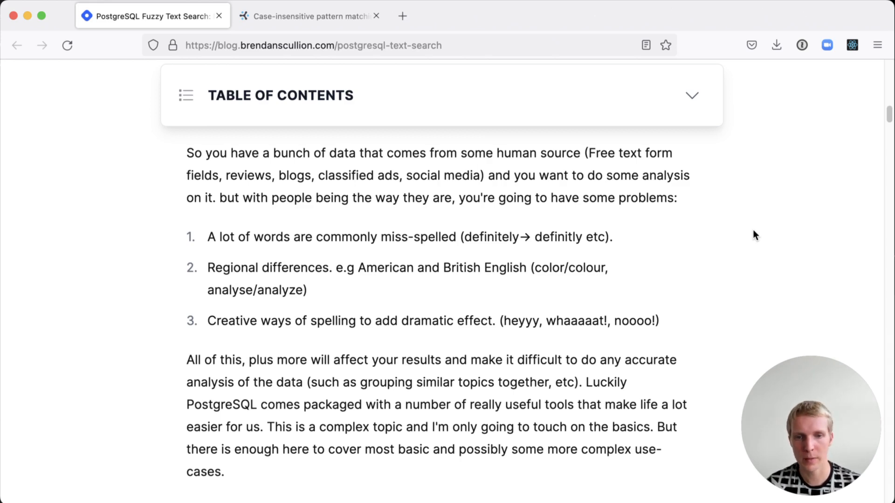
Step: Scroll through the LIKE and ILIKE examples to the Regex section on SIMILAR TO
{"action": "scroll", "scroll_direction": "down", "scroll_amount": 3}
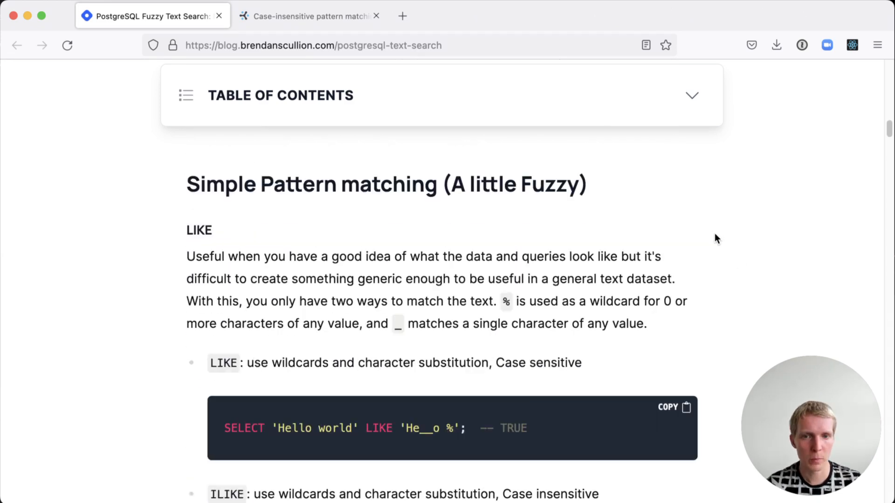
{"action": "scroll", "scroll_direction": "down", "scroll_amount": 3}
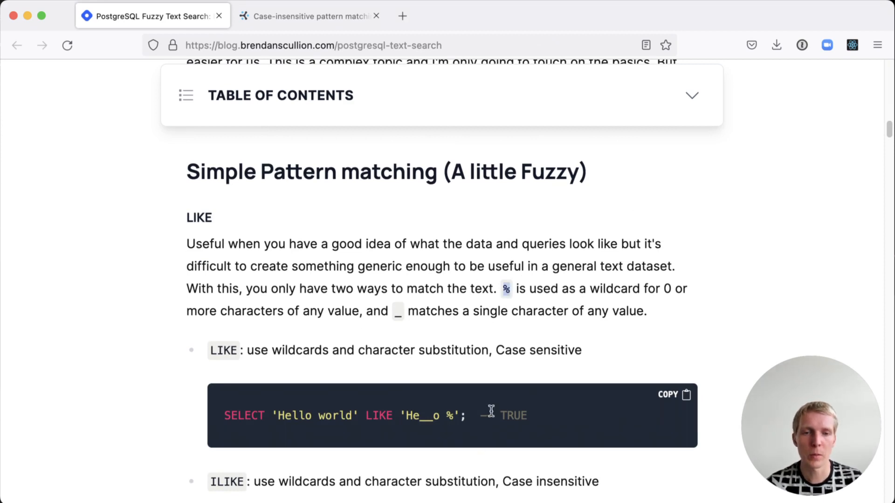
{"action": "mouse_move", "coordinate": [540, 342]}
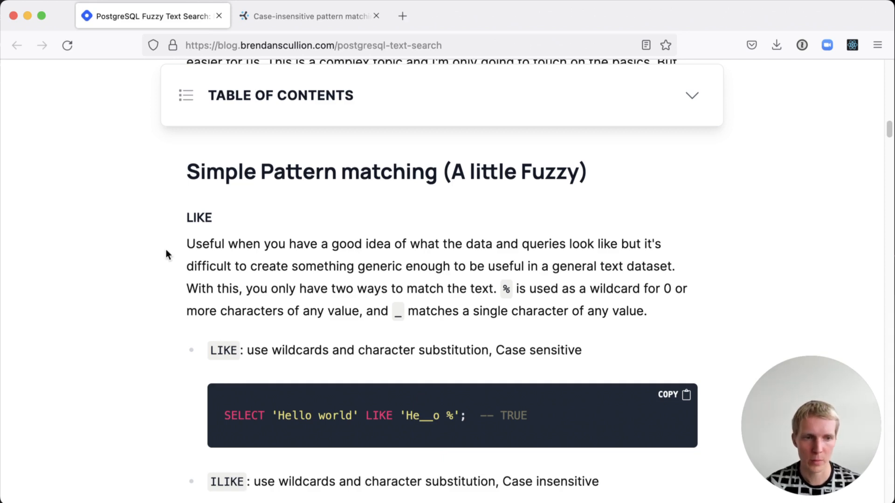
{"action": "scroll", "scroll_direction": "down", "scroll_amount": 3}
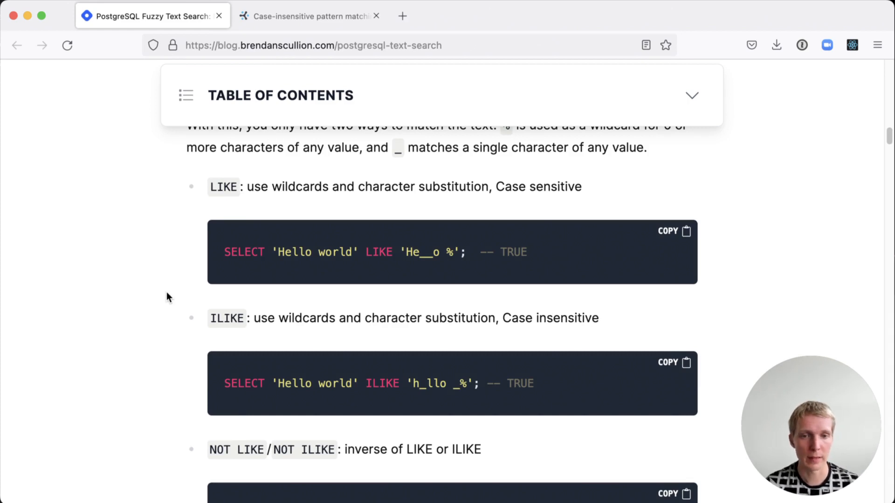
{"action": "scroll", "scroll_direction": "down", "scroll_amount": 3}
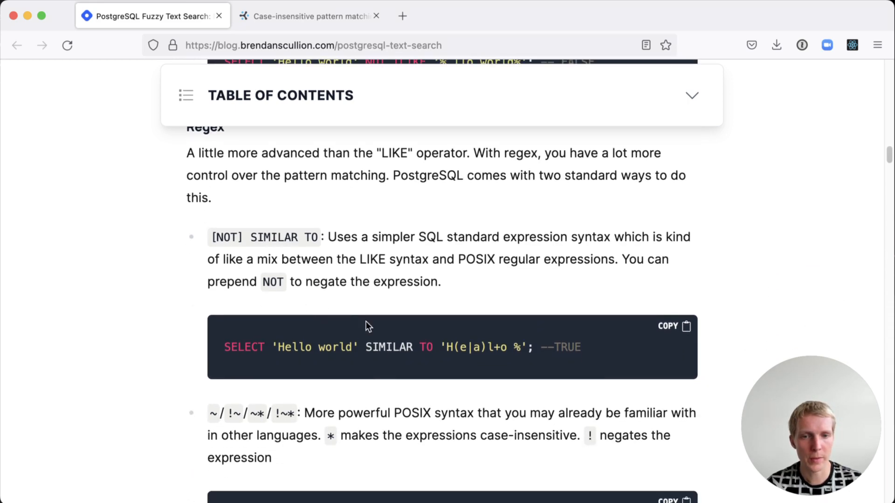
Step: Scroll past the POSIX regex example and performance notes to the Text Search Vectors heading
{"action": "scroll", "scroll_direction": "down", "scroll_amount": 3}
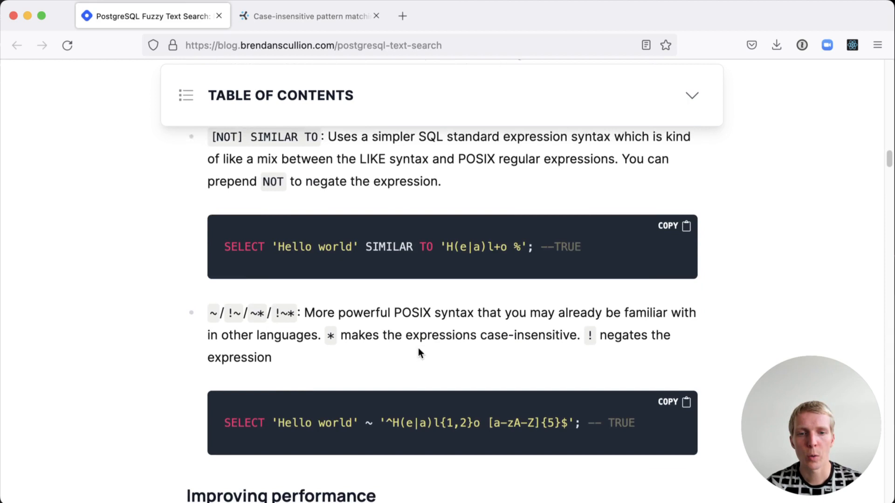
{"action": "scroll", "scroll_direction": "down", "scroll_amount": 3}
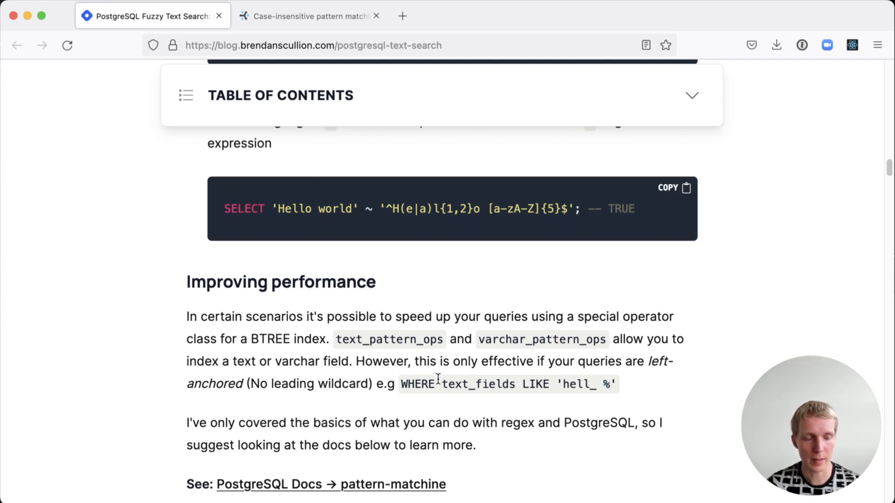
{"action": "scroll", "scroll_direction": "down", "scroll_amount": 3}
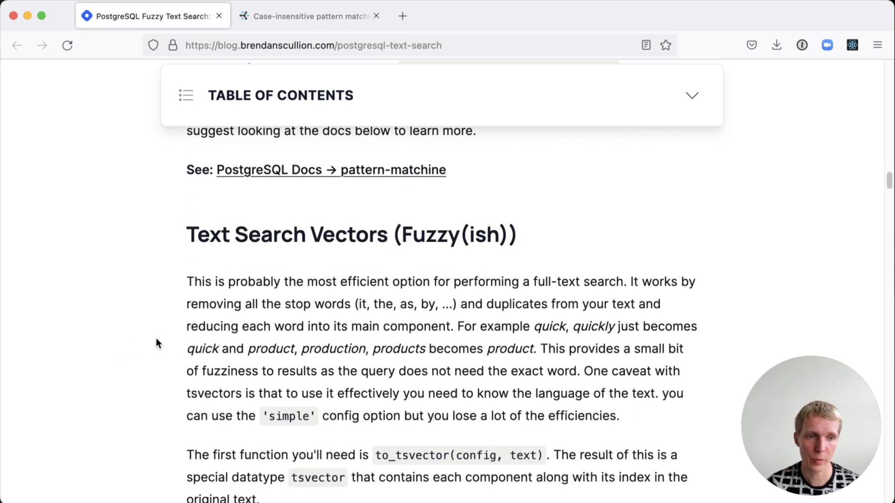
Step: Scroll to the tsvector performance example and highlight GENERATED and GIN in its SQL
{"action": "scroll", "scroll_direction": "down", "scroll_amount": 3}
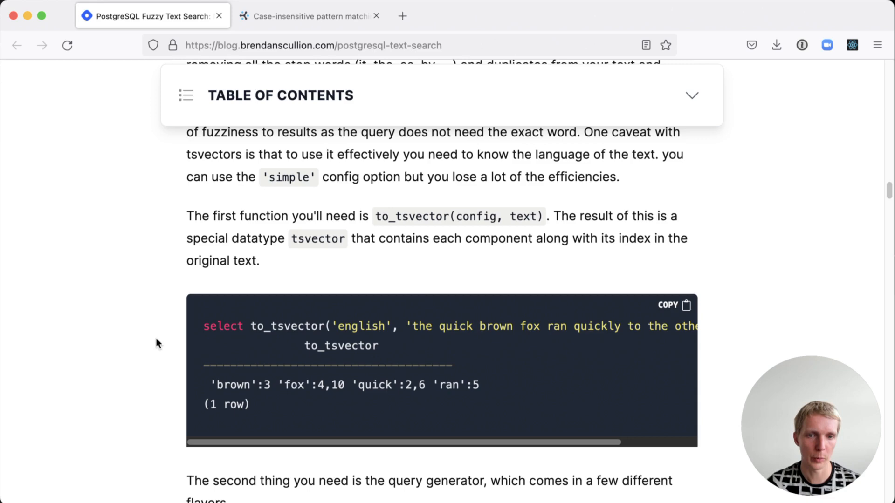
{"action": "mouse_move", "coordinate": [335, 401]}
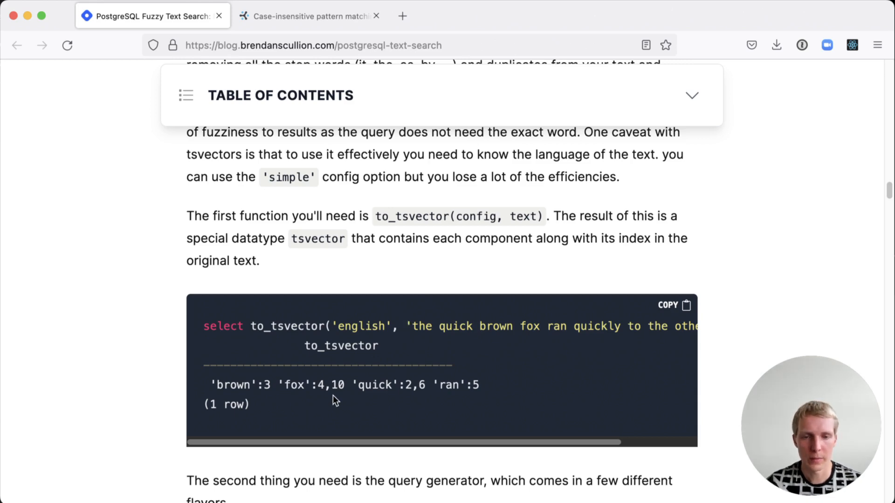
{"action": "scroll", "scroll_direction": "down", "scroll_amount": 3}
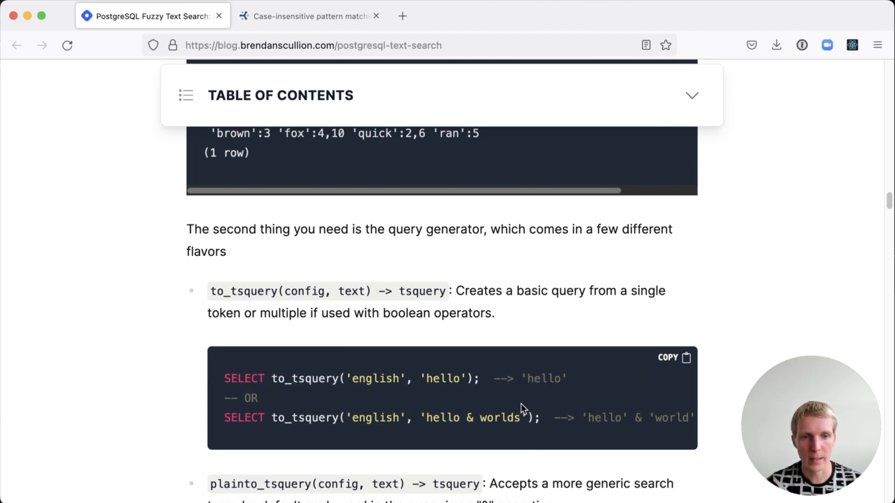
{"action": "mouse_move", "coordinate": [415, 288]}
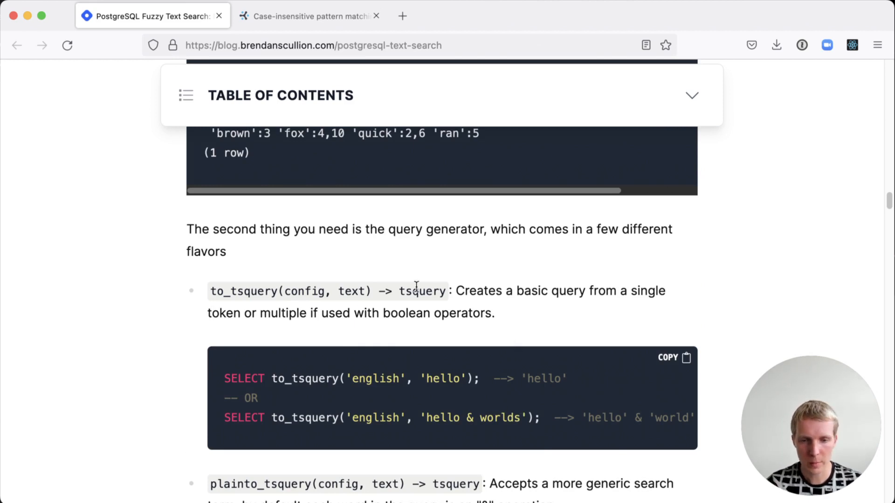
{"action": "scroll", "scroll_direction": "down", "scroll_amount": 3}
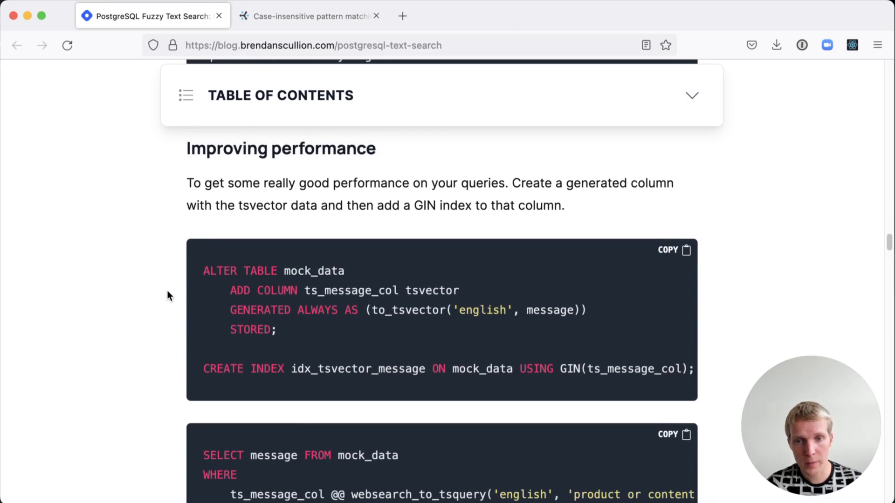
{"action": "mouse_move", "coordinate": [320, 365]}
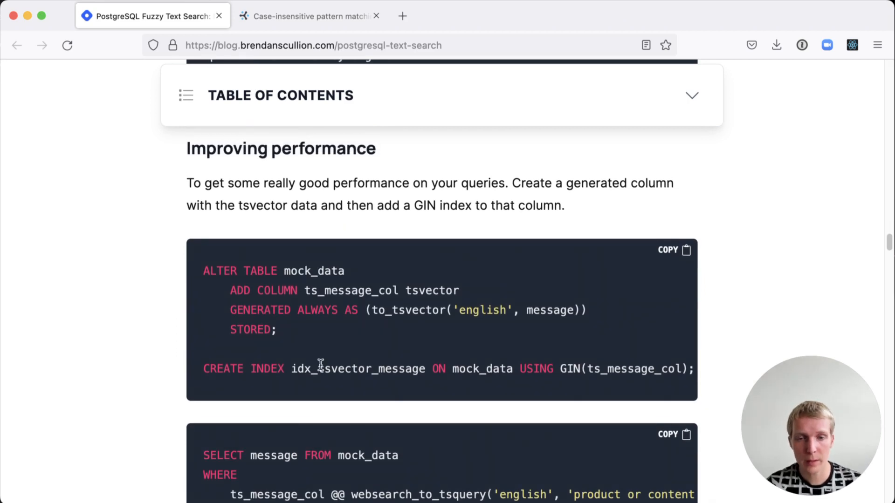
{"action": "double_click", "coordinate": [260, 309]}
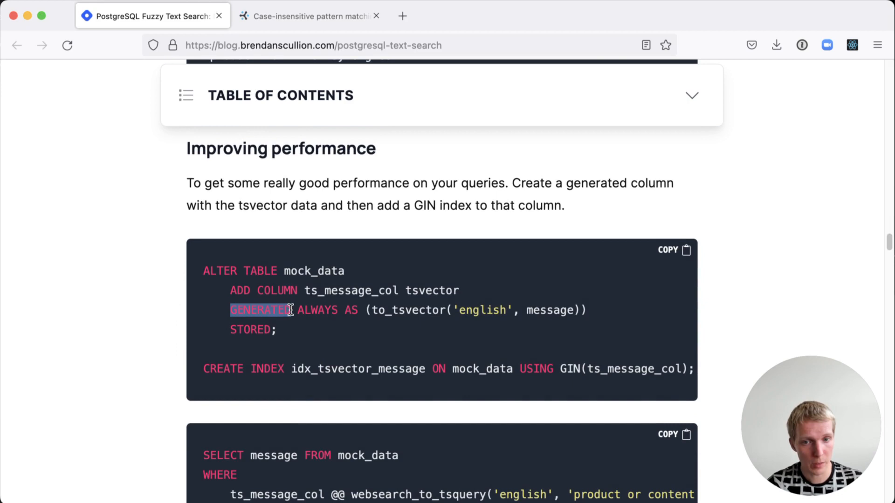
{"action": "mouse_move", "coordinate": [484, 341]}
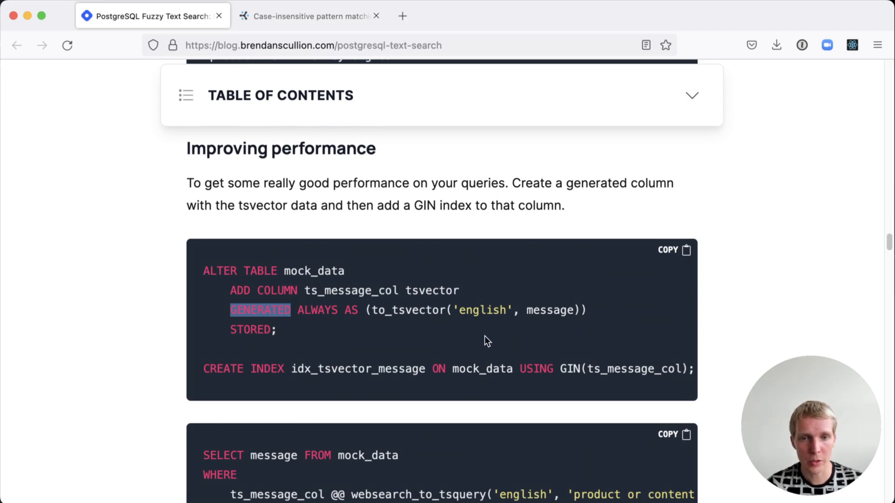
{"action": "mouse_move", "coordinate": [637, 328]}
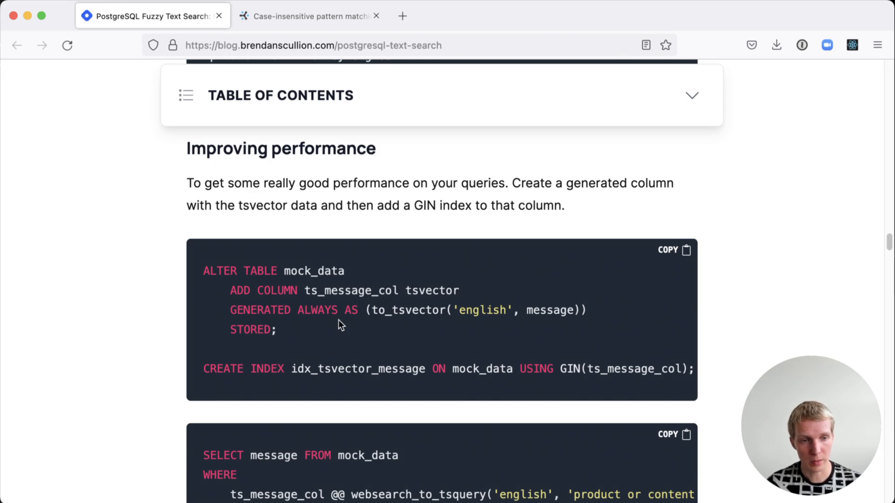
{"action": "double_click", "coordinate": [570, 369]}
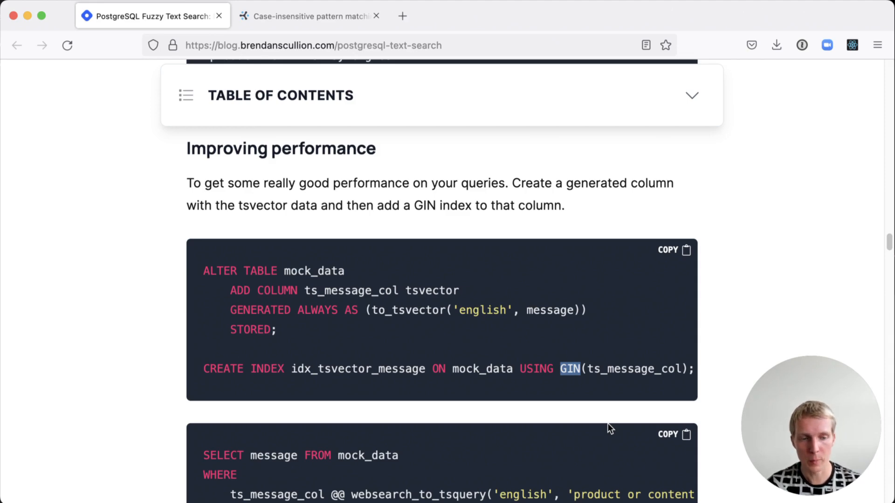
Step: Scroll past the Trigrams section and show_trgm example to the Levenshtein distance heading
{"action": "scroll", "scroll_direction": "down", "scroll_amount": 3}
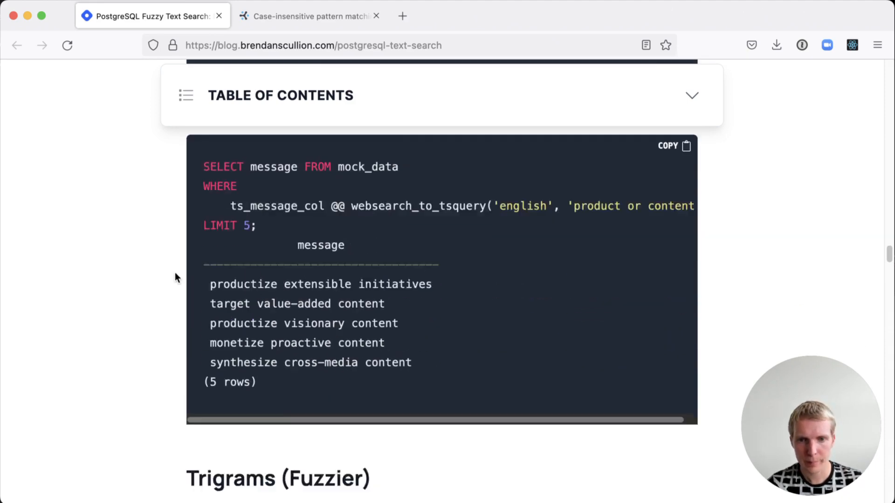
{"action": "scroll", "scroll_direction": "down", "scroll_amount": 3}
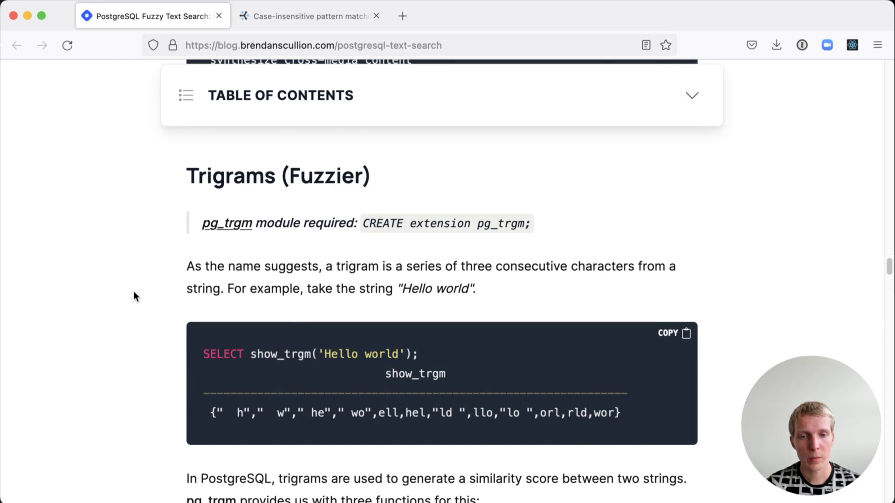
{"action": "scroll", "scroll_direction": "down", "scroll_amount": 3}
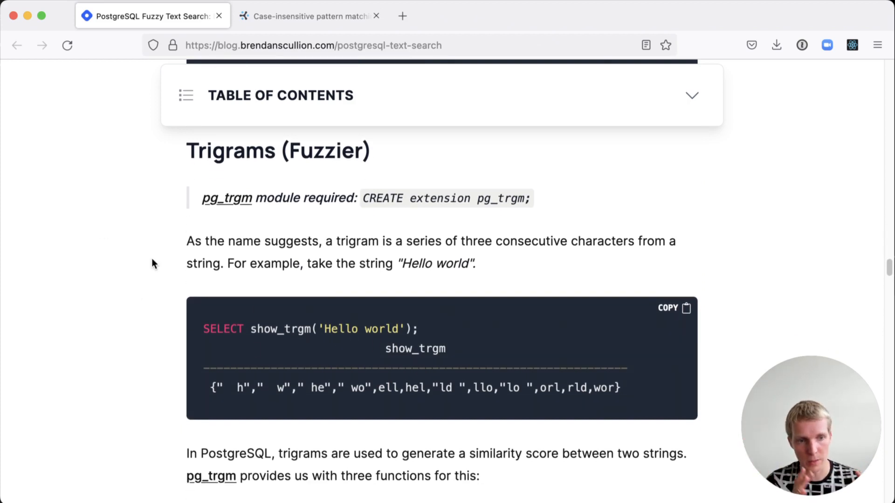
{"action": "double_click", "coordinate": [336, 329]}
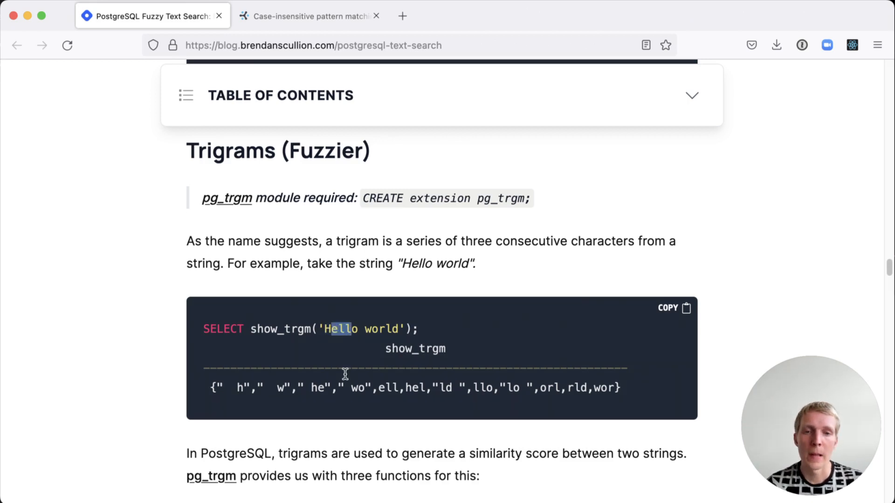
{"action": "mouse_move", "coordinate": [151, 361]}
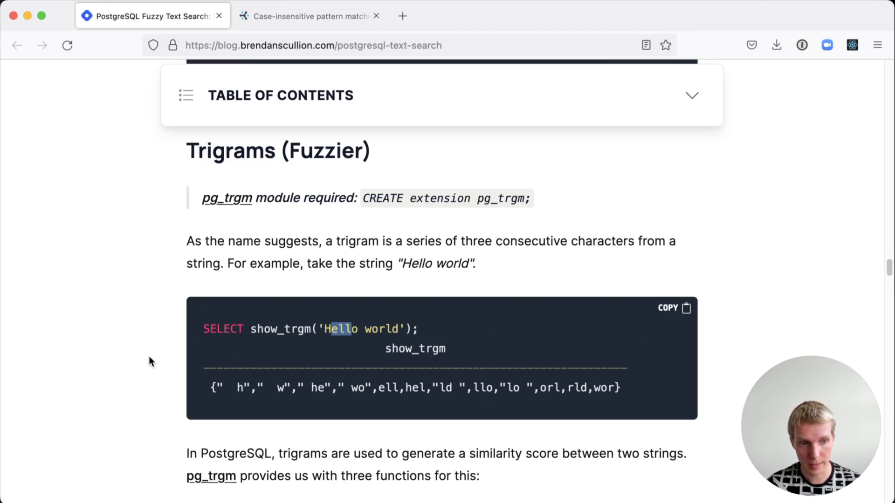
{"action": "scroll", "scroll_direction": "down", "scroll_amount": 3}
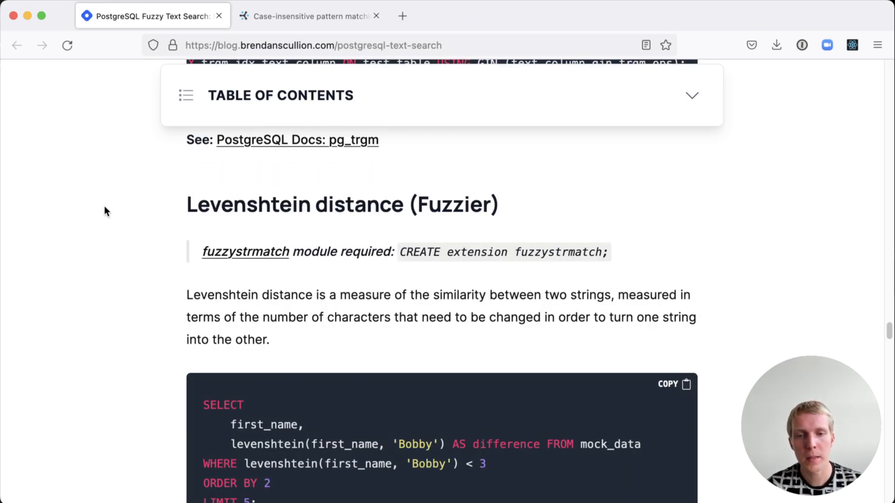
Step: Scroll through Levenshtein results and performance notes to the soundex Anne/Ann example
{"action": "scroll", "scroll_direction": "down", "scroll_amount": 3}
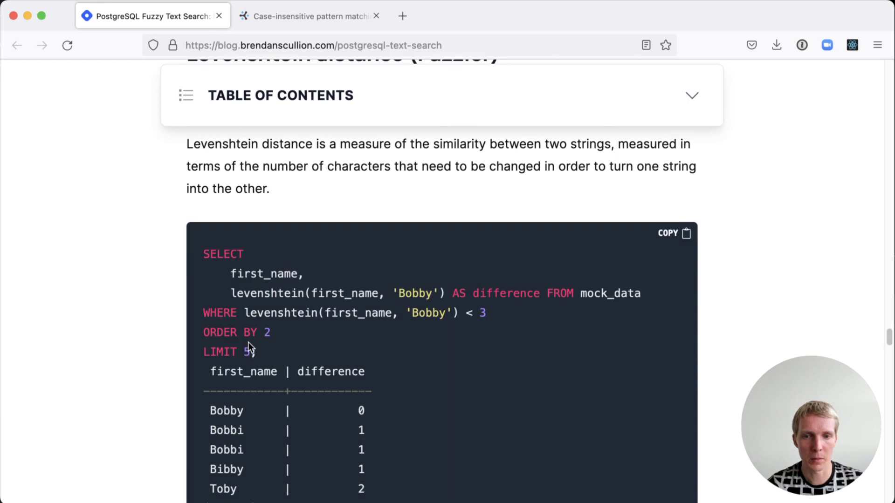
{"action": "scroll", "scroll_direction": "down", "scroll_amount": 3}
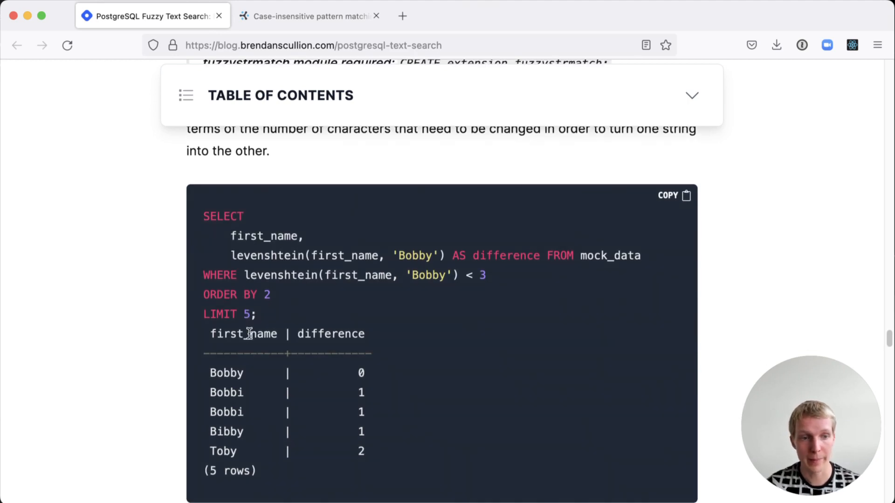
{"action": "scroll", "scroll_direction": "down", "scroll_amount": 3}
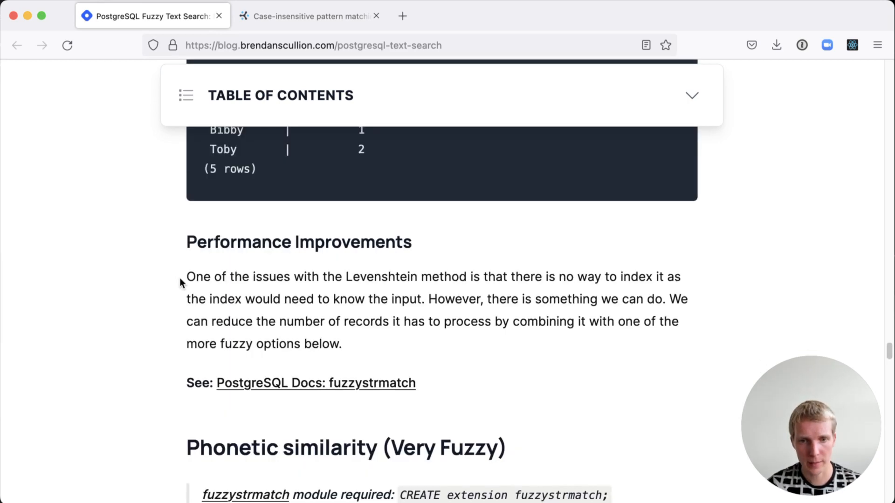
{"action": "scroll", "scroll_direction": "down", "scroll_amount": 3}
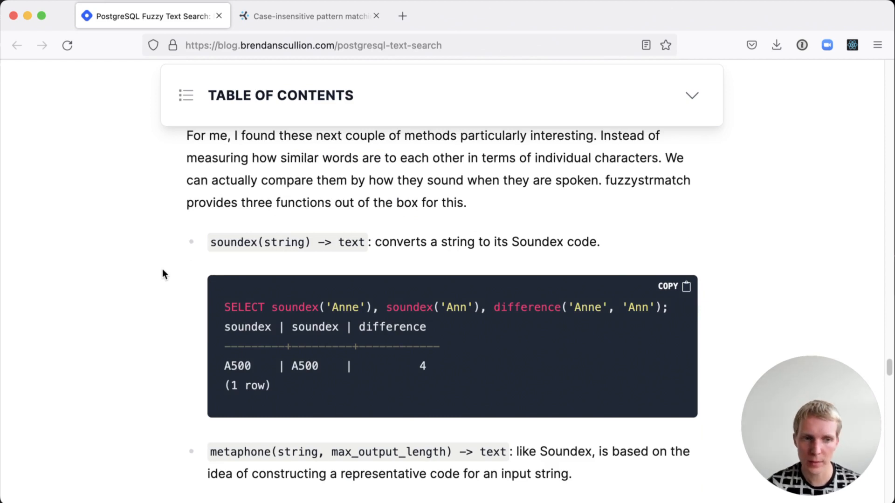
Step: Scroll to the end of the post and switch to the Cybertec case-insensitive pattern matching tab
{"action": "scroll", "scroll_direction": "down", "scroll_amount": 3}
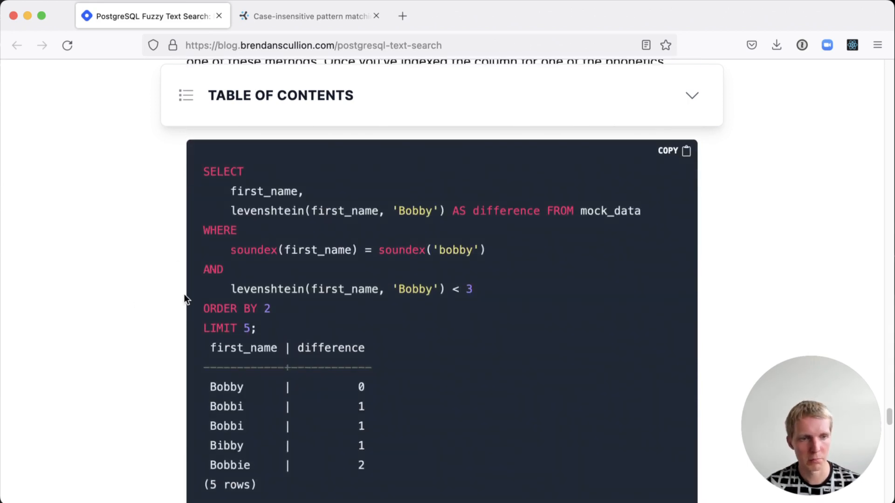
{"action": "scroll", "scroll_direction": "down", "scroll_amount": 3}
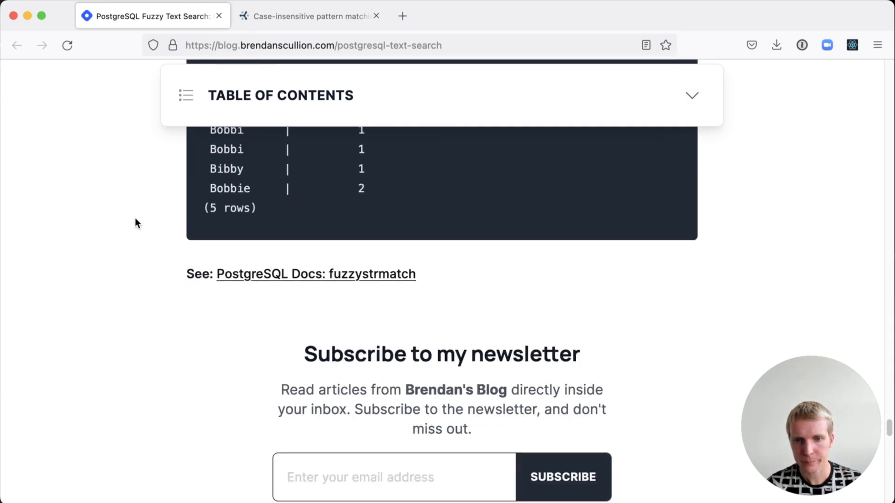
{"action": "left_click", "coordinate": [308, 15]}
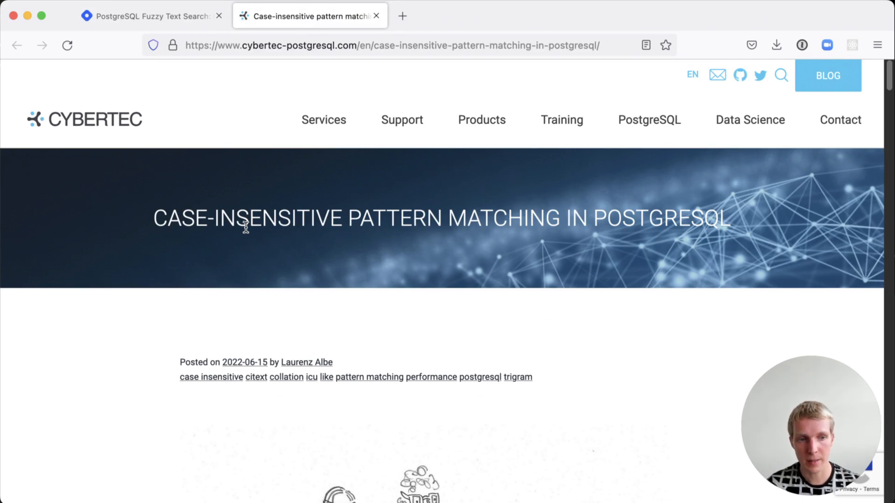
Step: Scroll past the intro and lower()/upper() section to the citext disadvantages list
{"action": "scroll", "scroll_direction": "down", "scroll_amount": 3}
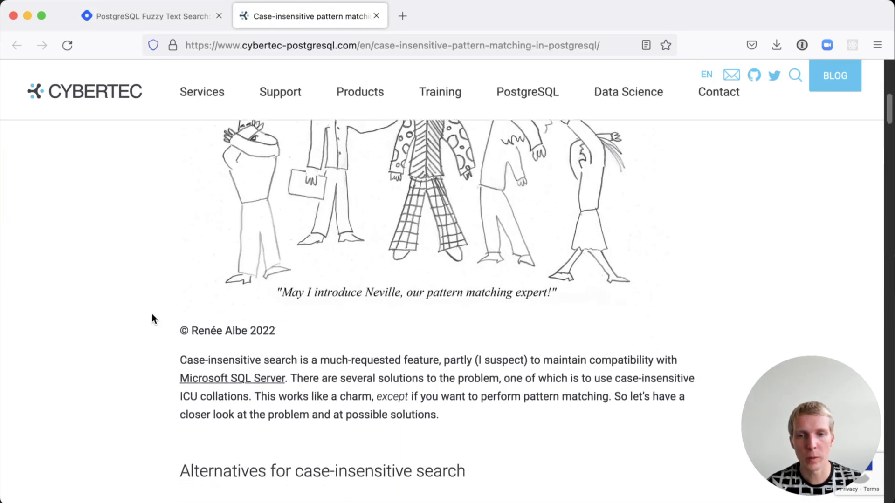
{"action": "scroll", "scroll_direction": "down", "scroll_amount": 3}
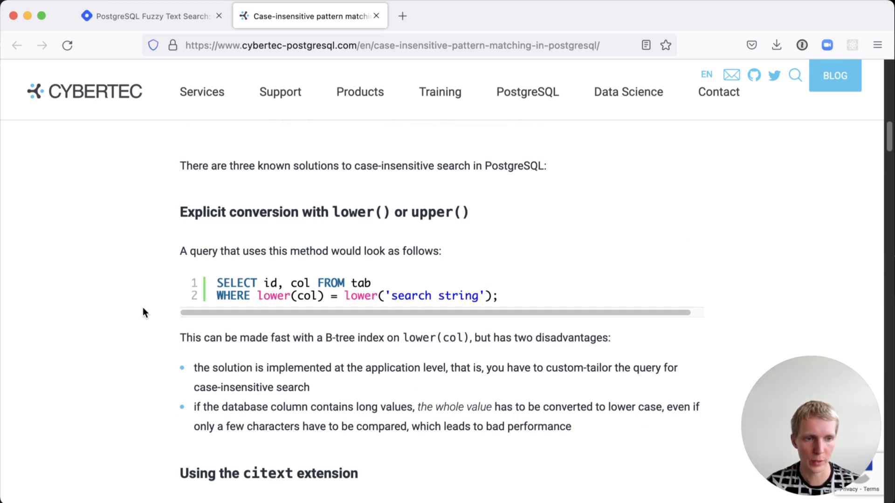
{"action": "scroll", "scroll_direction": "down", "scroll_amount": 3}
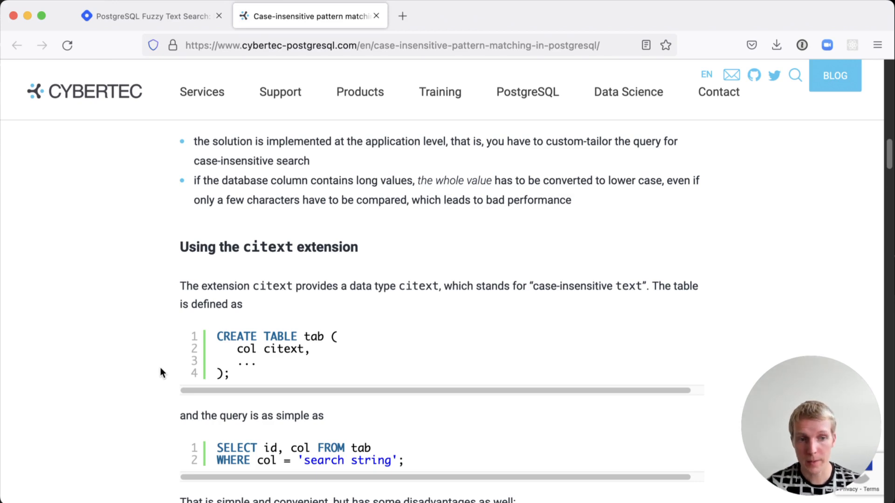
{"action": "scroll", "scroll_direction": "down", "scroll_amount": 3}
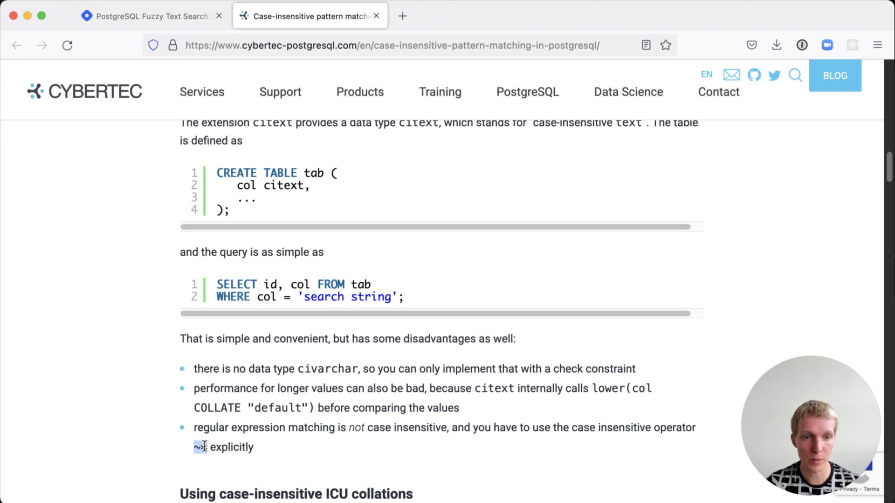
{"action": "mouse_move", "coordinate": [132, 321]}
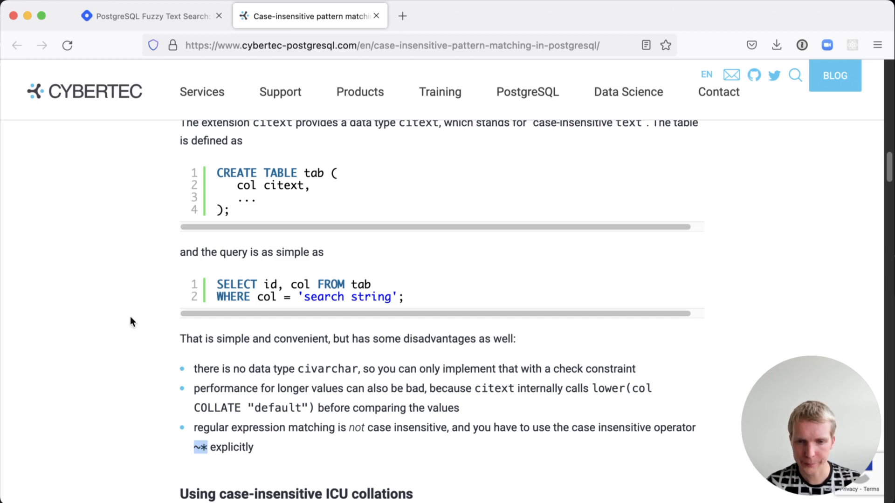
Step: Scroll through ICU collations and pattern matching sections to the citext/lower()/english_ci performance table
{"action": "scroll", "scroll_direction": "down", "scroll_amount": 3}
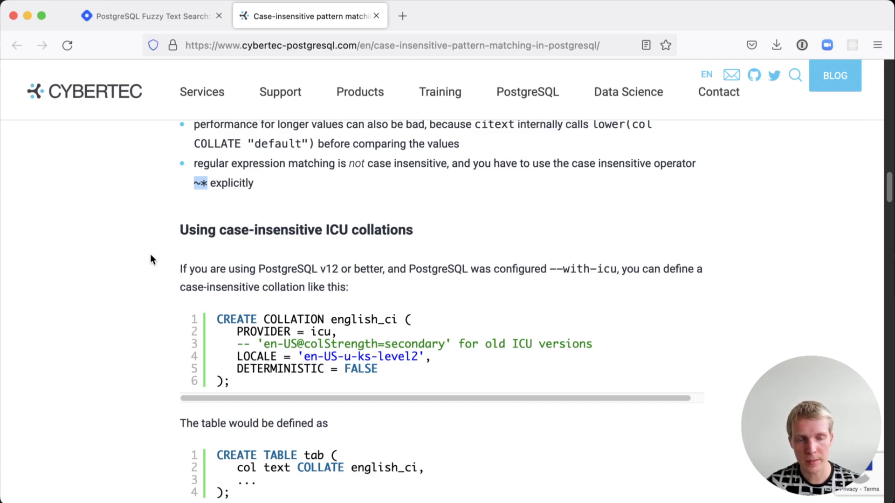
{"action": "mouse_move", "coordinate": [352, 388]}
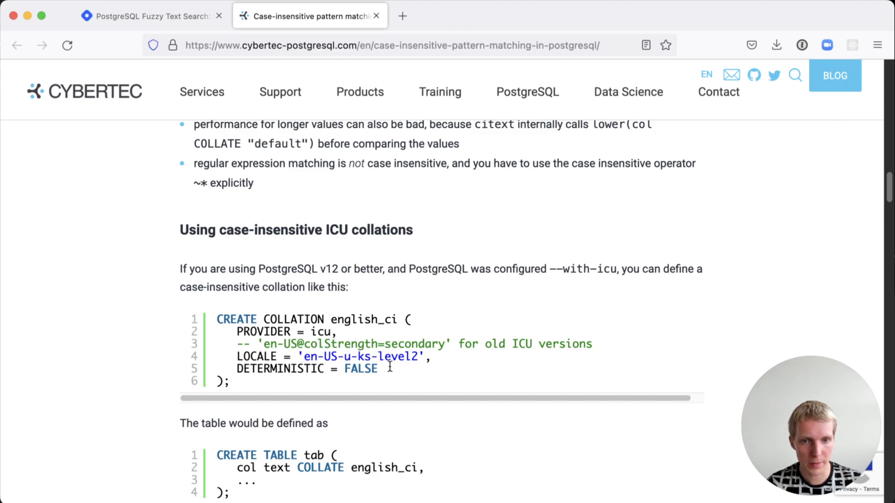
{"action": "scroll", "scroll_direction": "down", "scroll_amount": 3}
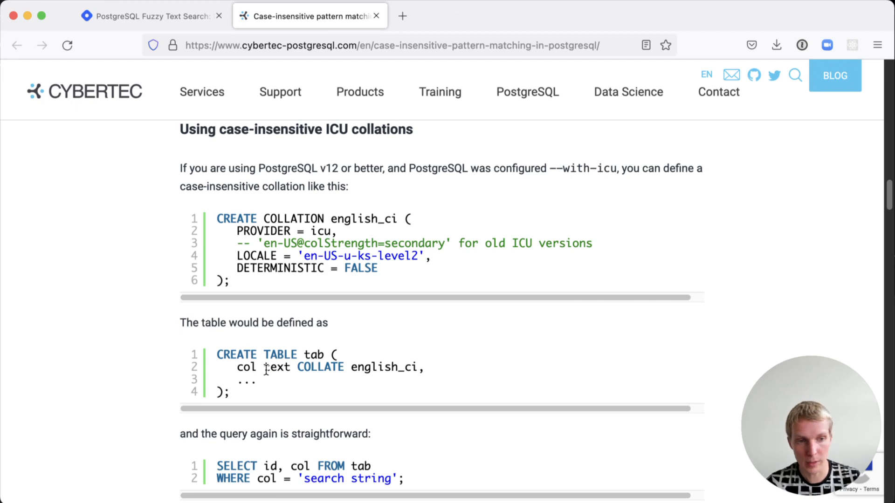
{"action": "scroll", "scroll_direction": "down", "scroll_amount": 3}
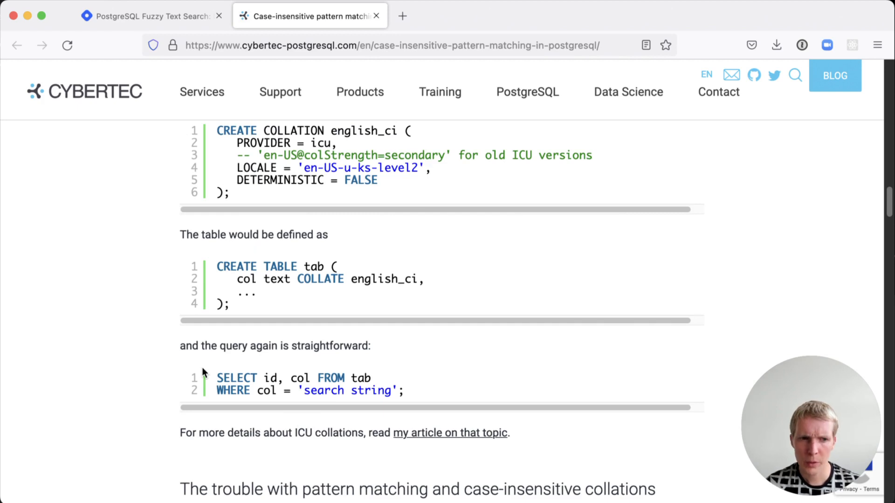
{"action": "scroll", "scroll_direction": "down", "scroll_amount": 3}
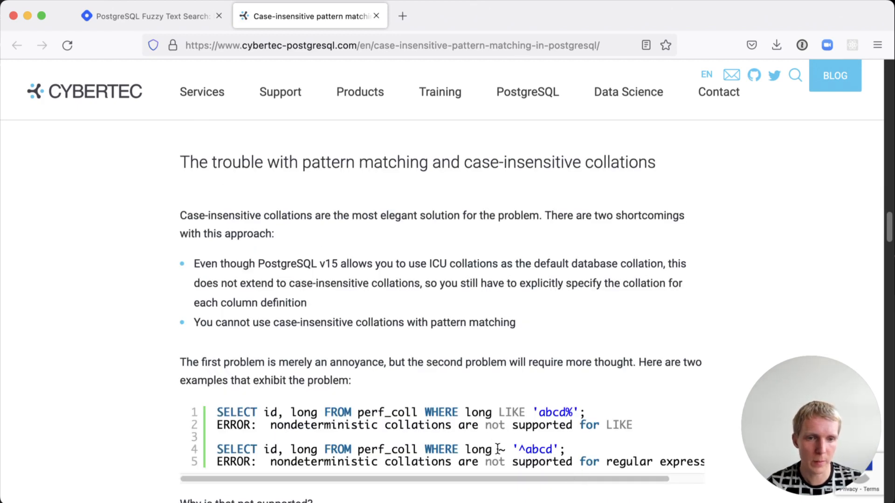
{"action": "scroll", "scroll_direction": "down", "scroll_amount": 3}
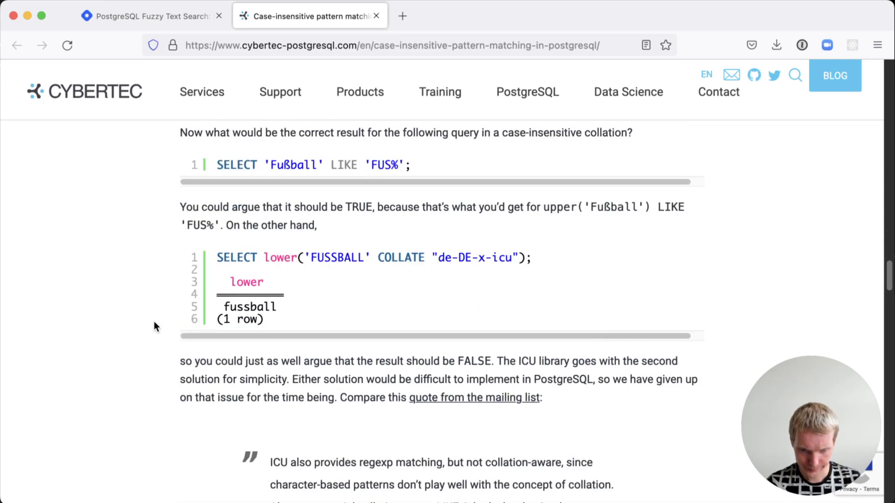
{"action": "scroll", "scroll_direction": "down", "scroll_amount": 3}
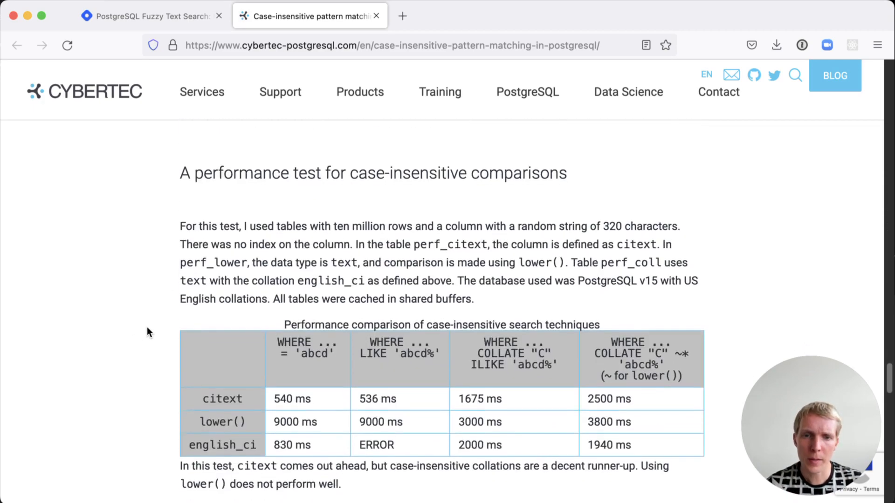
Step: Scroll past the performance table to the Conclusion heading
{"action": "scroll", "scroll_direction": "down", "scroll_amount": 3}
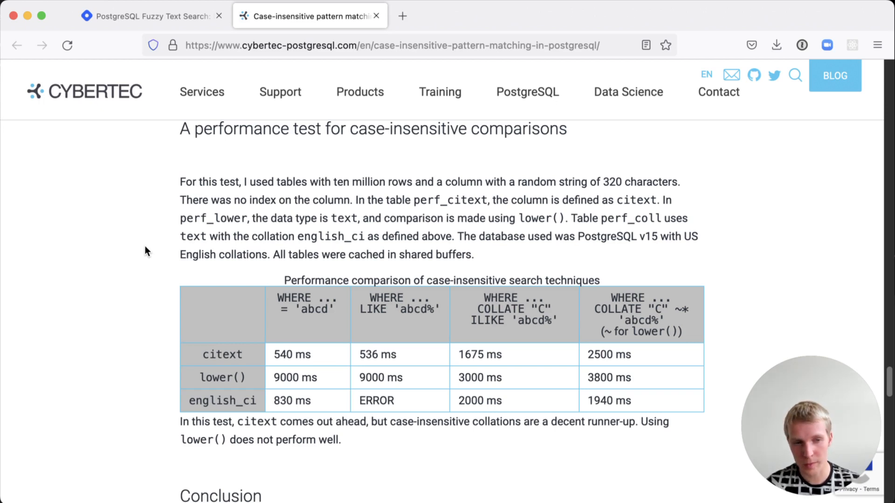
{"action": "scroll", "scroll_direction": "down", "scroll_amount": 3}
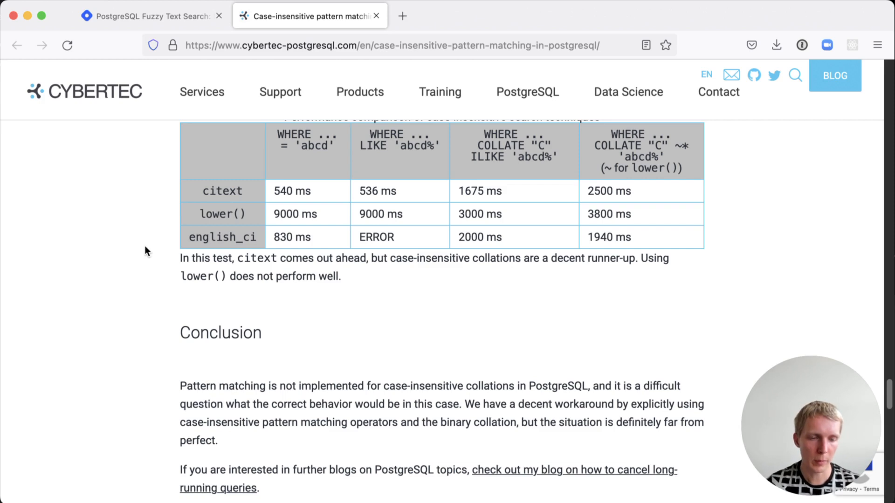
{"action": "mouse_move", "coordinate": [717, 330]}
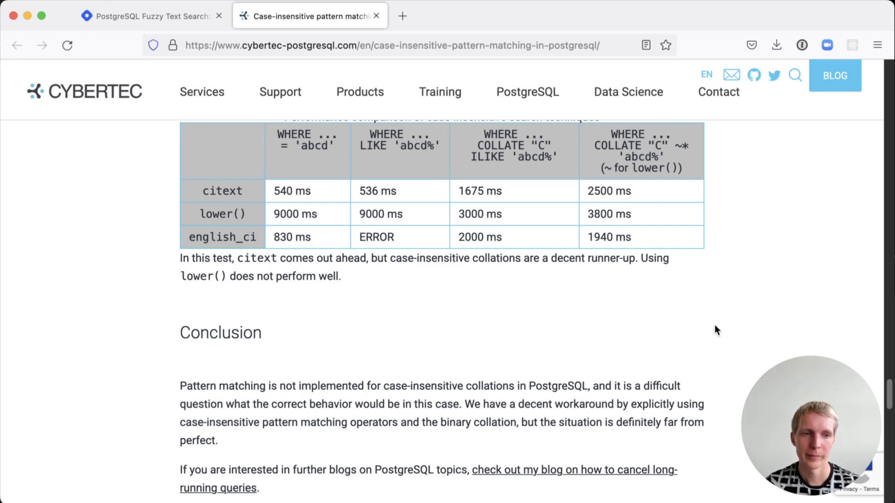